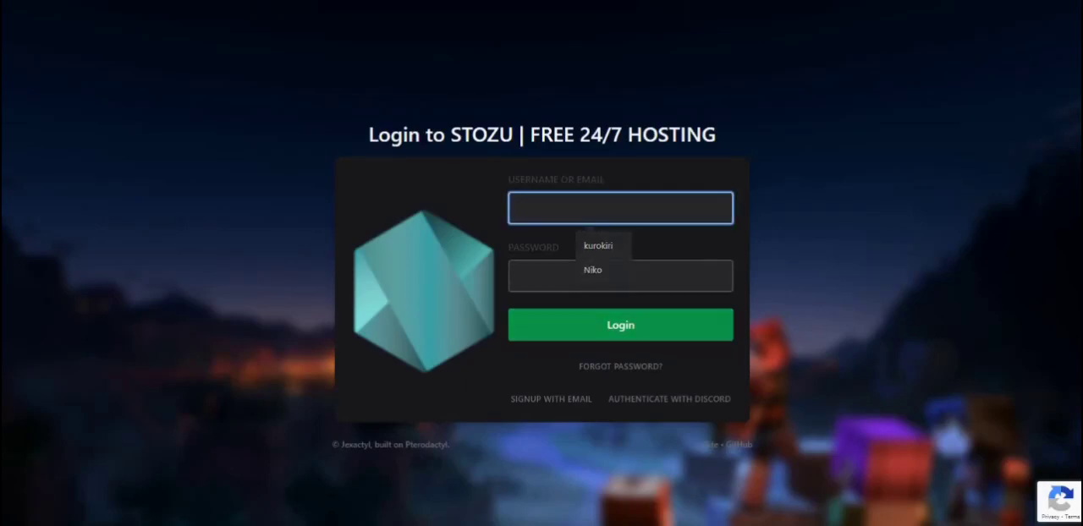
Step: Attempt login with empty fields, then choose 'Authenticate with Discord'
click(619, 325)
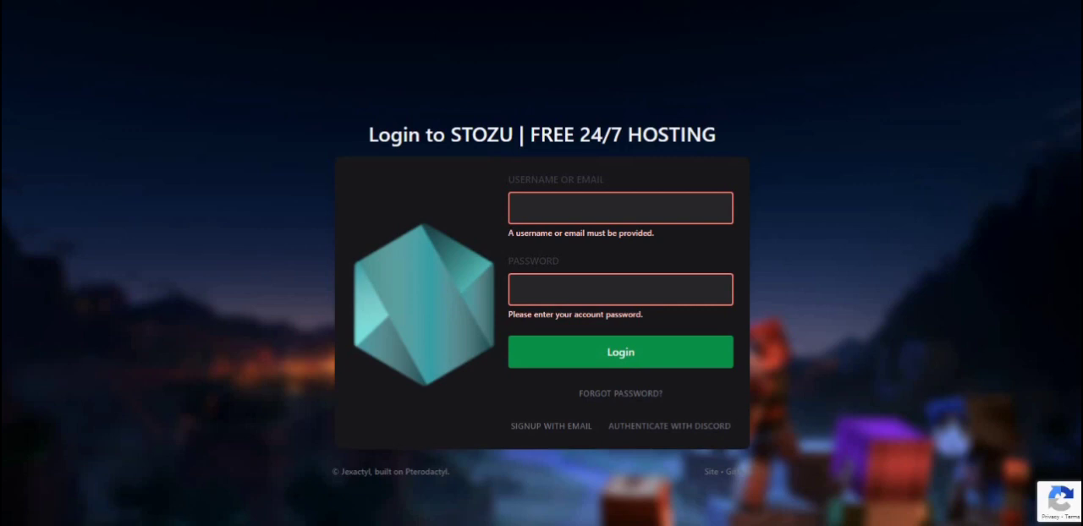
click(668, 426)
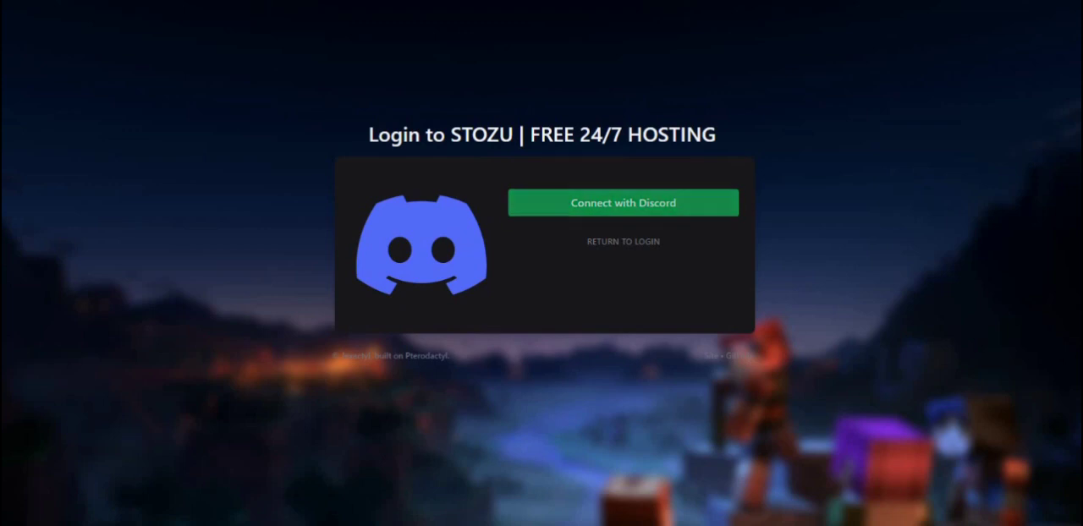
Step: Connect and authorize Stozu on the Discord account, reach the dashboard, then log out
click(623, 204)
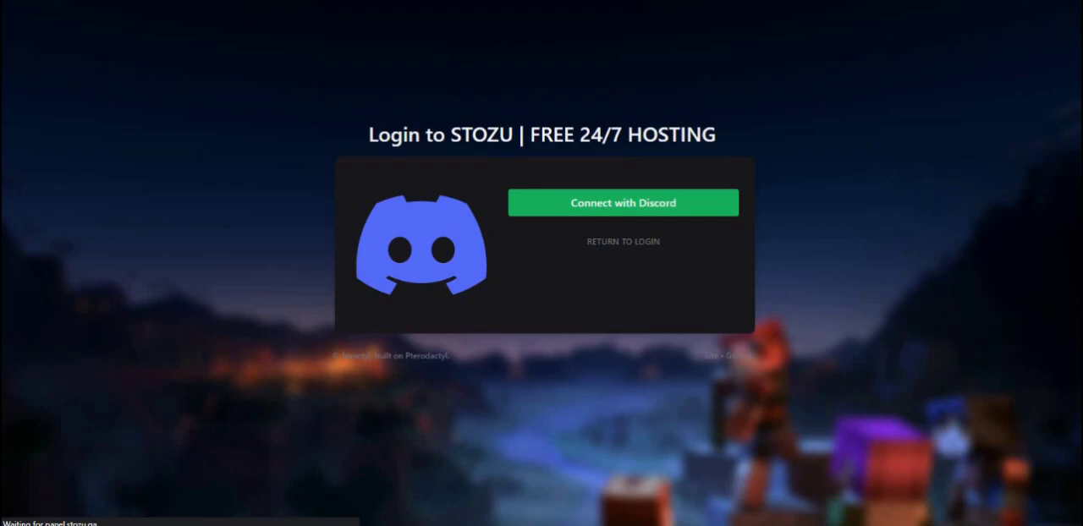
click(623, 203)
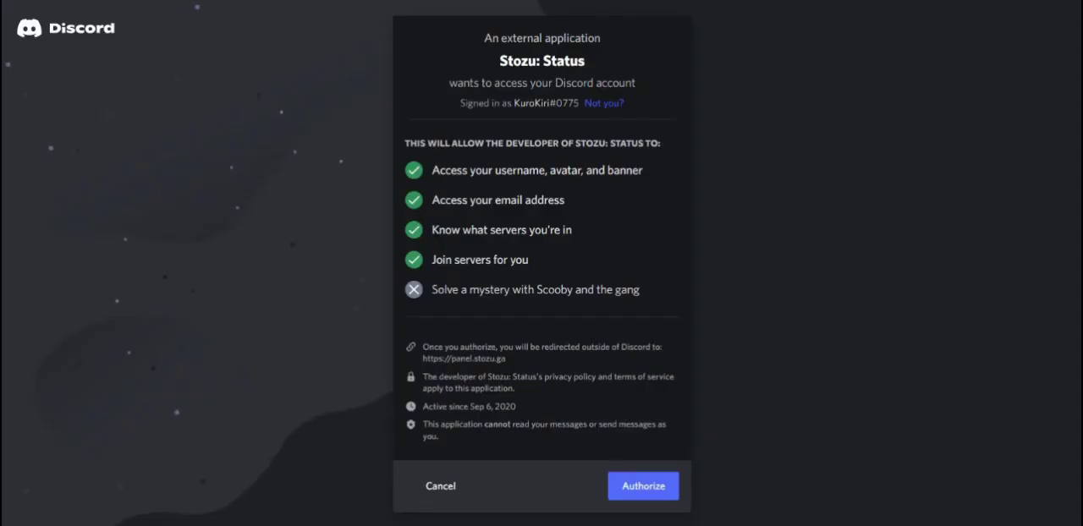
click(643, 486)
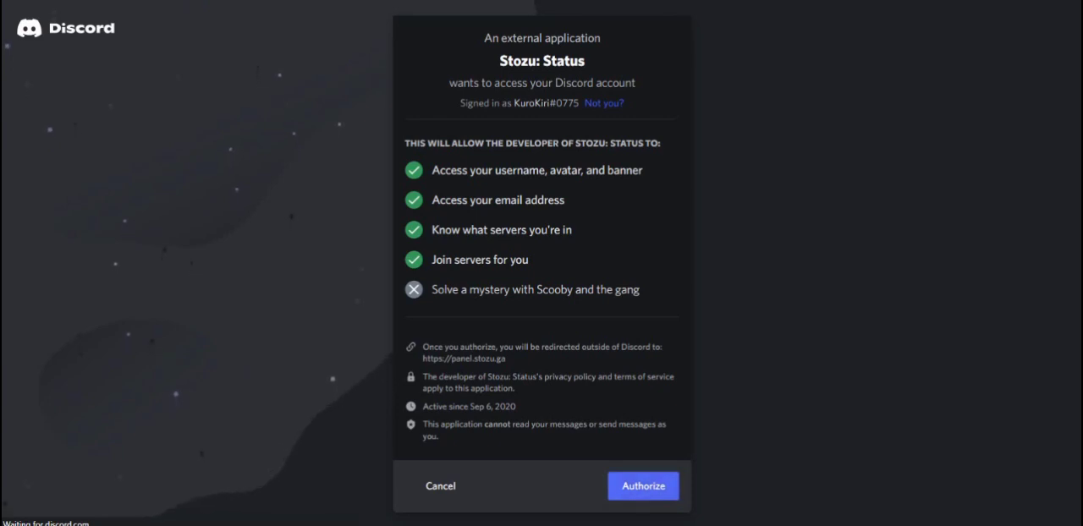
click(643, 485)
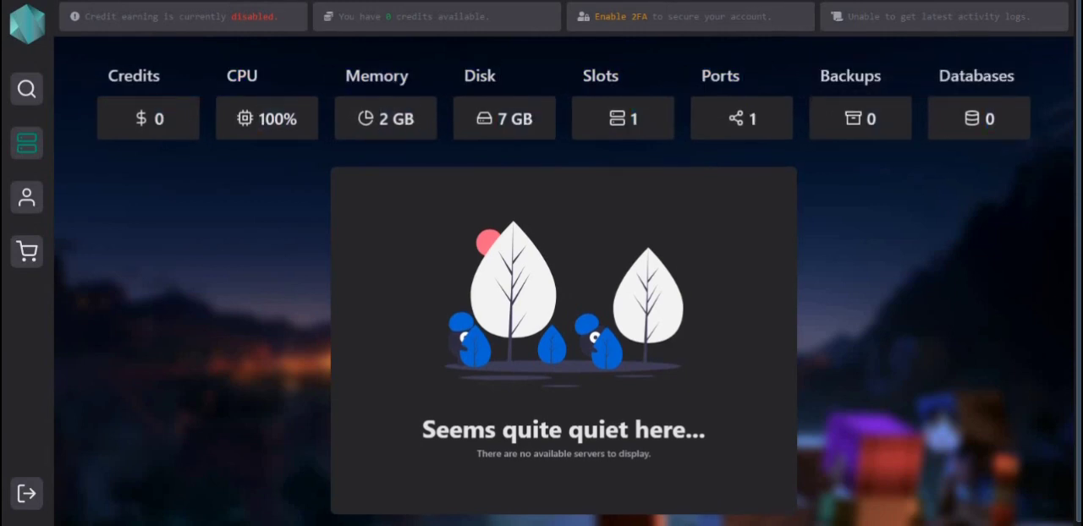
click(25, 494)
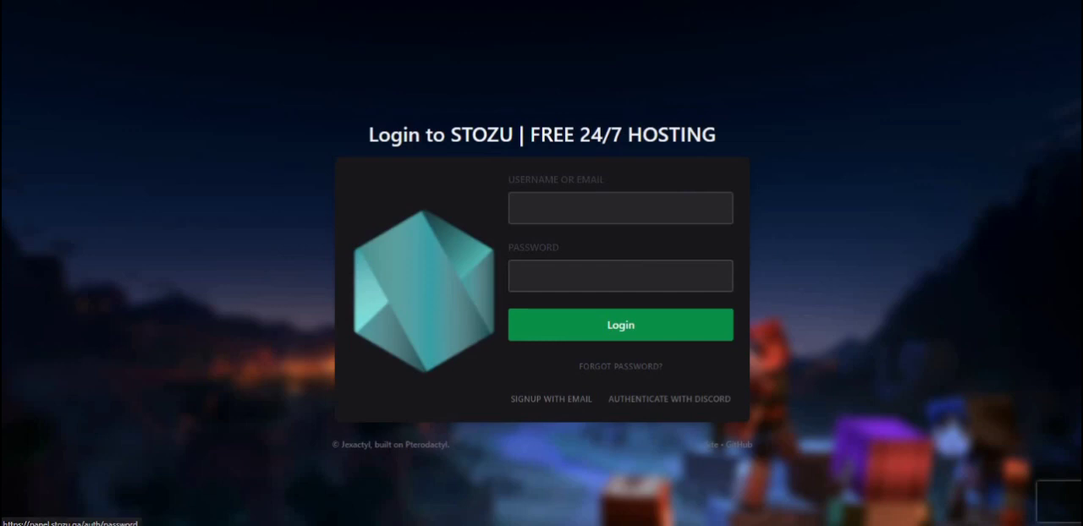
Step: Use 'Forgot password?' with the autofilled account email and send the reset email
click(619, 366)
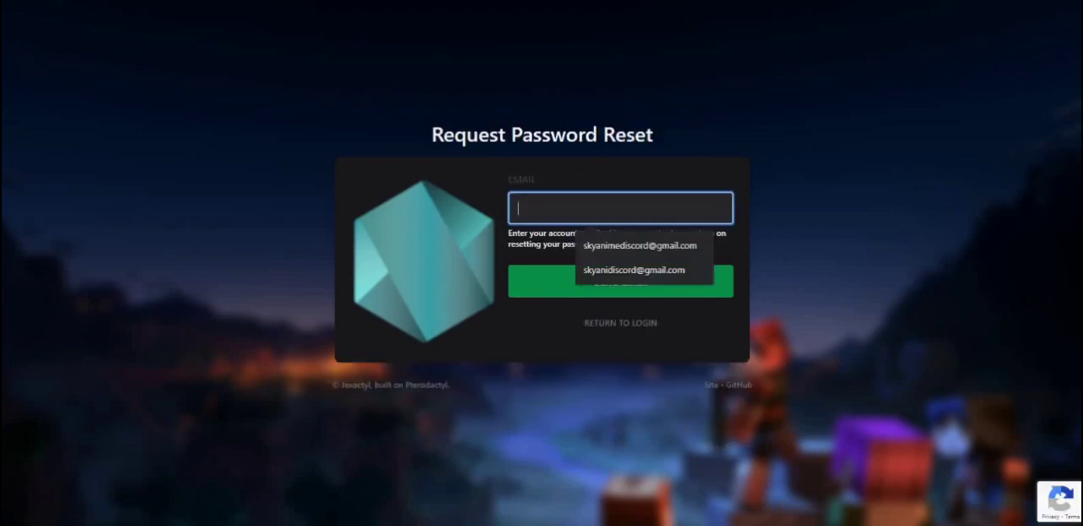
click(633, 271)
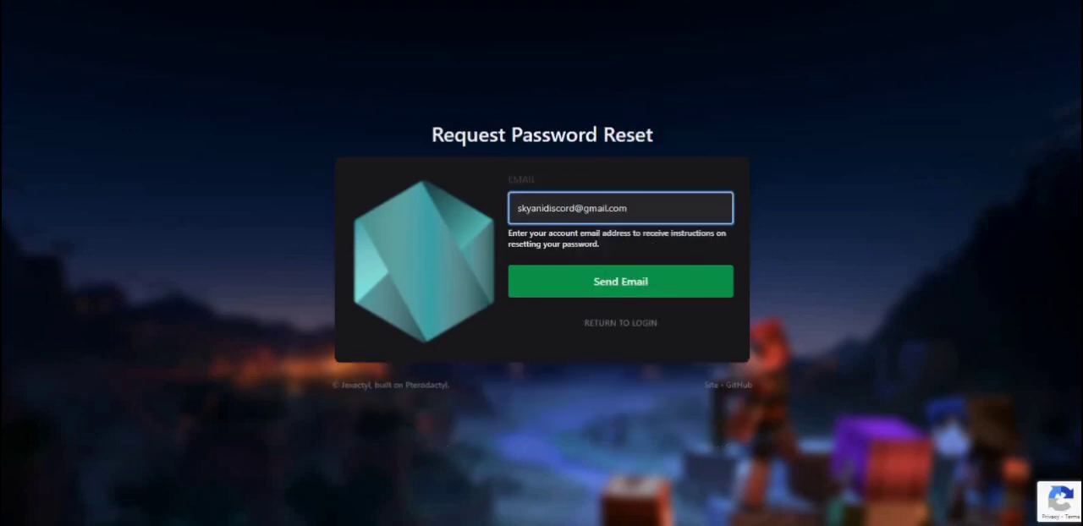
click(619, 281)
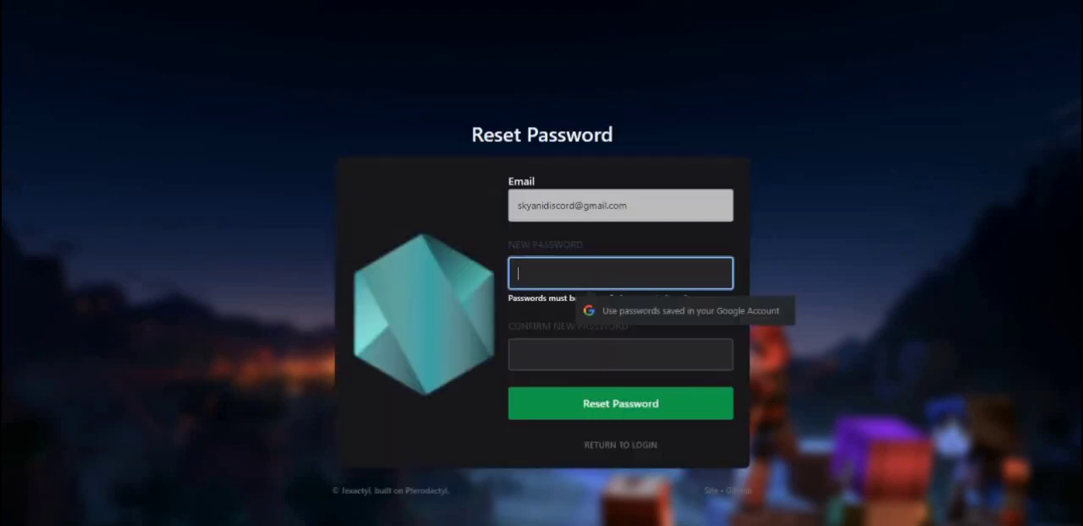
Step: Enter and confirm the new account password and submit the reset
text(••••)
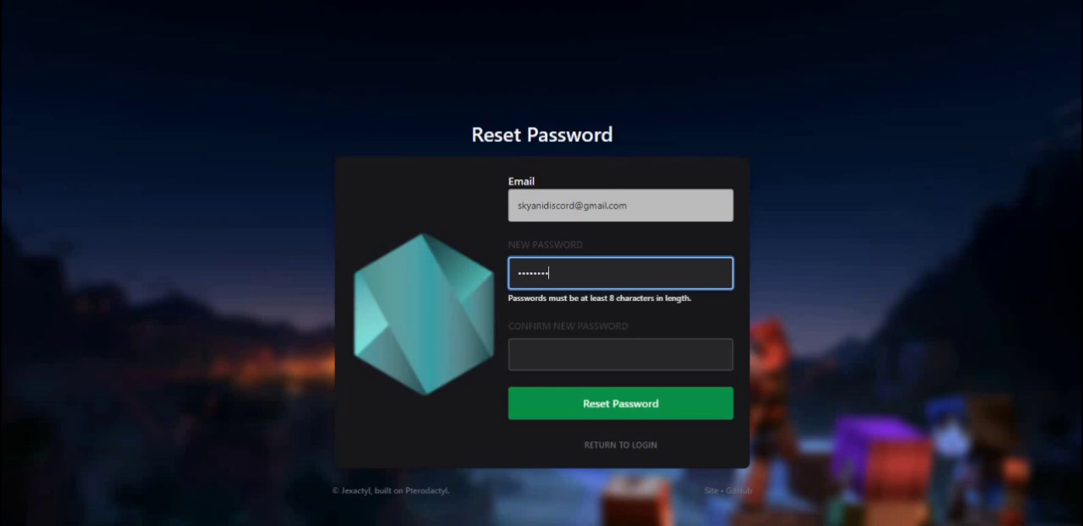
text(•••)
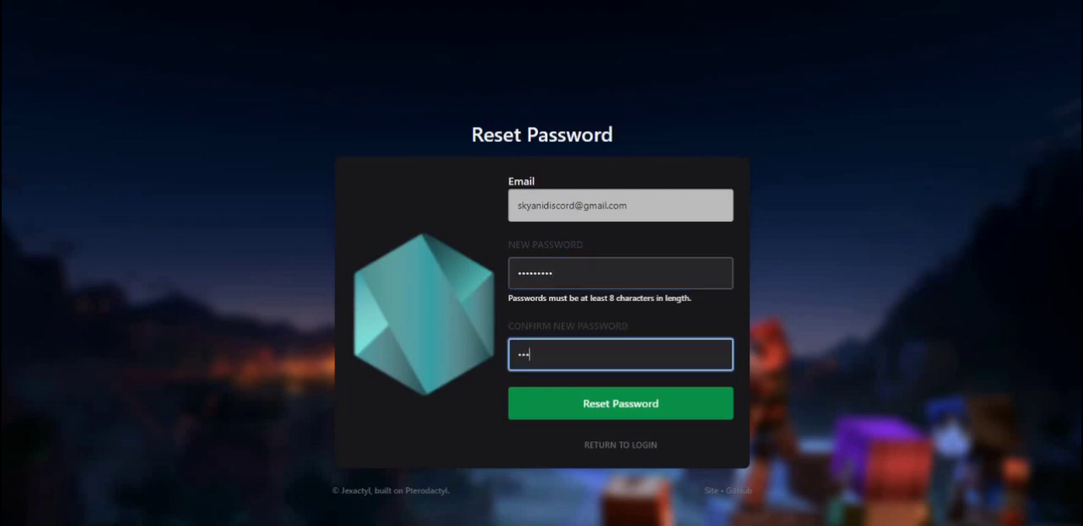
text(•)
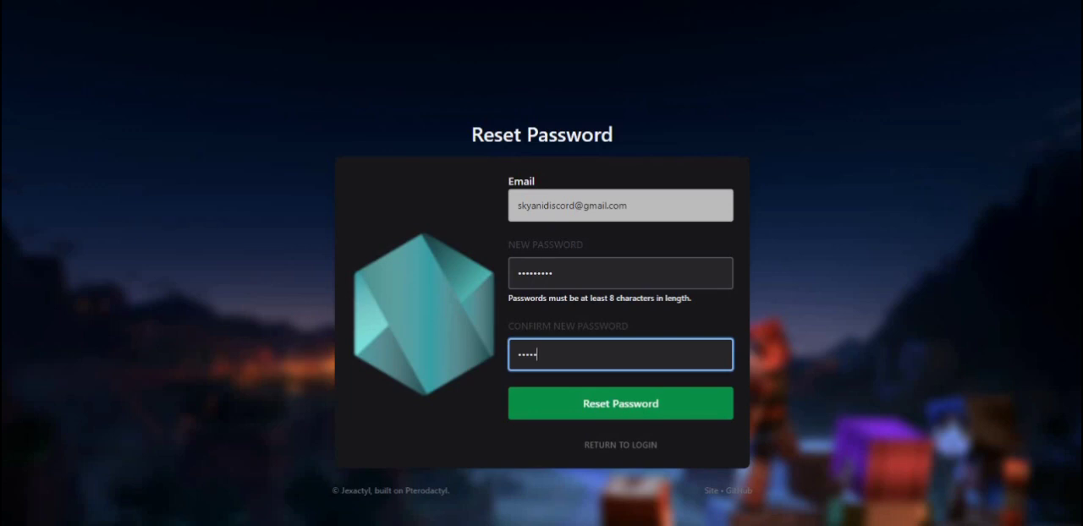
text(••••)
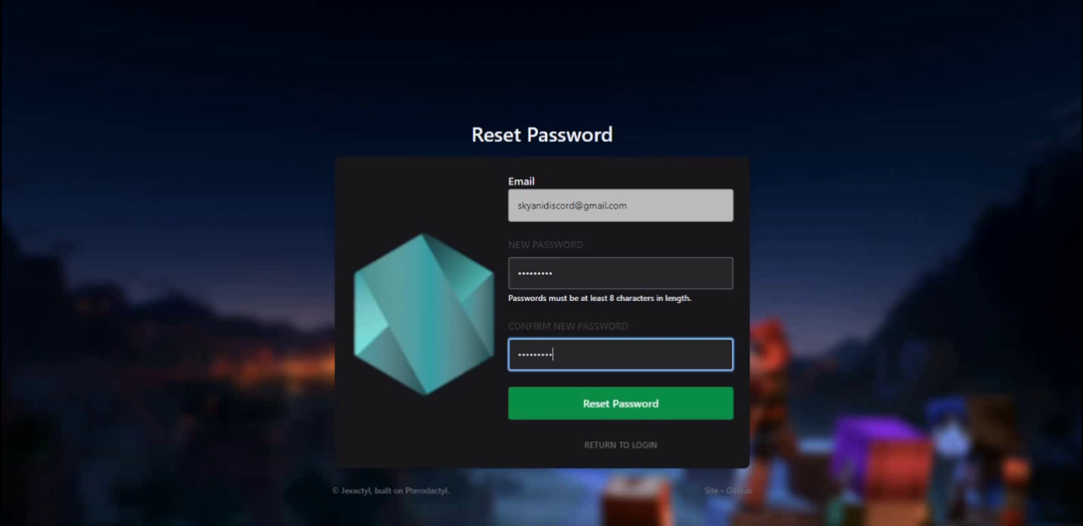
click(619, 403)
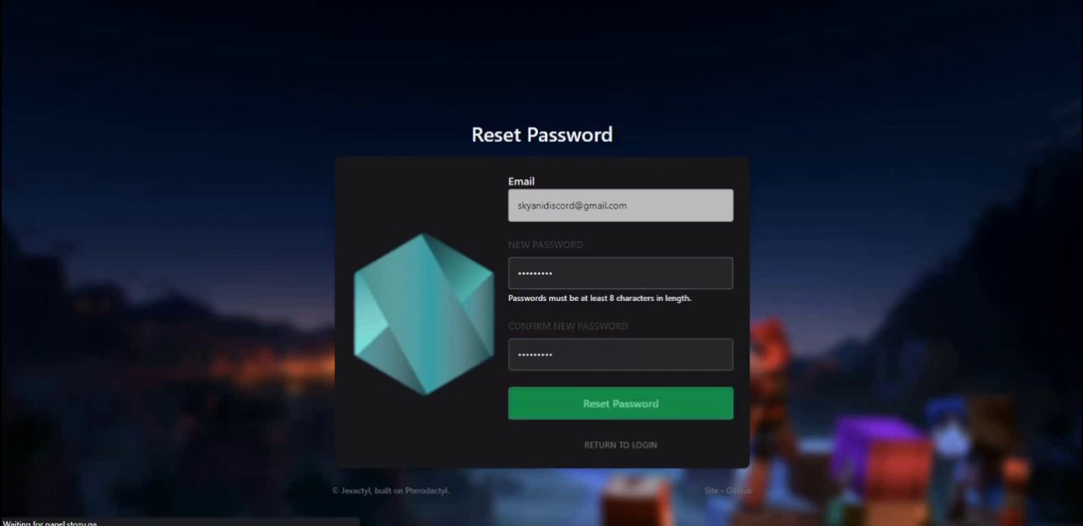
click(620, 403)
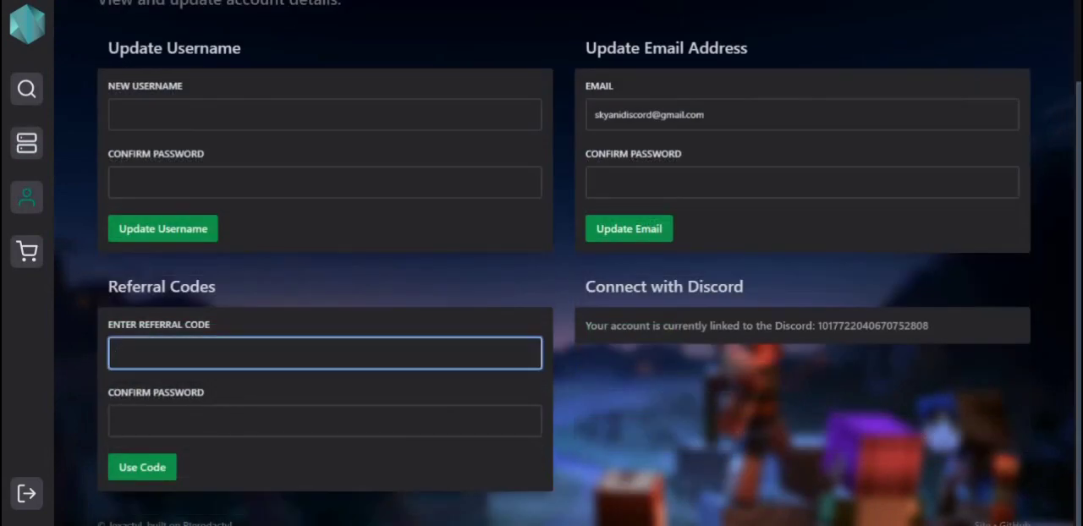
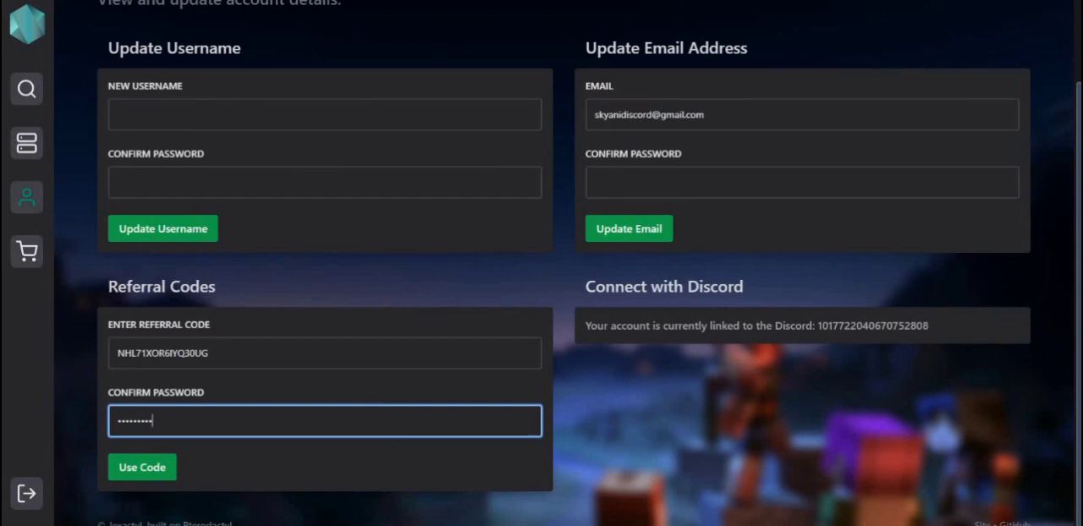
click(142, 467)
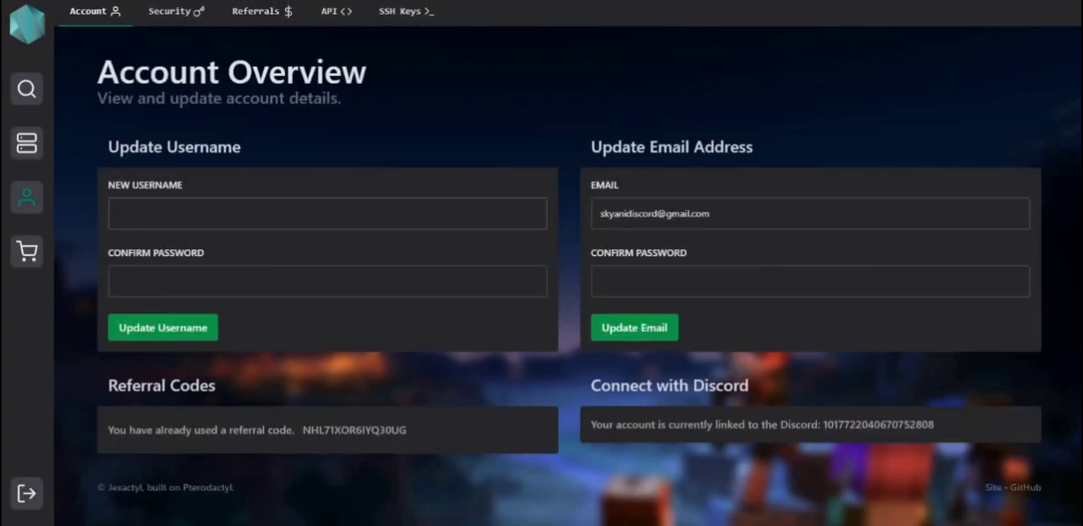
mouse_move(27, 143)
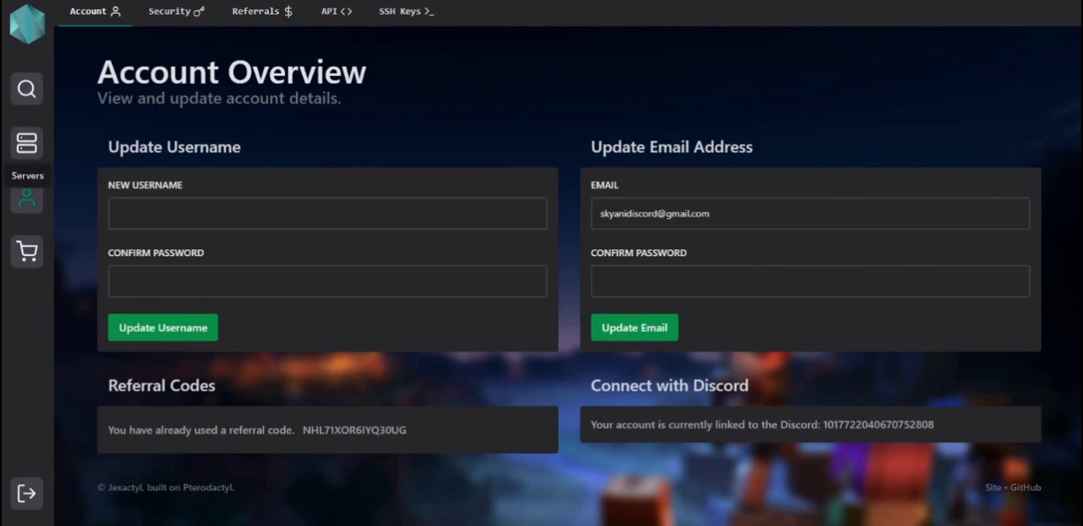
click(27, 142)
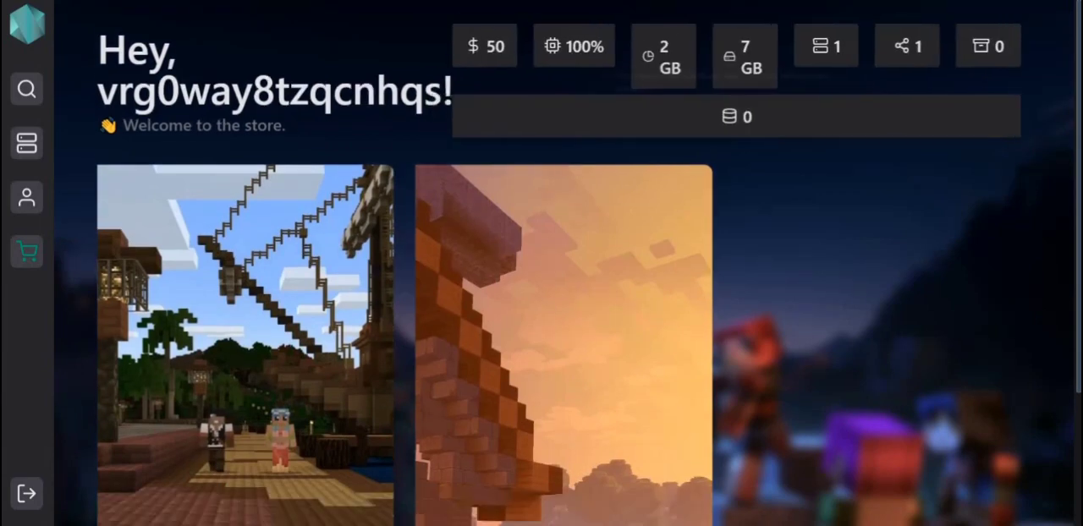
Step: Choose Create under 'Want to create a server?' to open the server creation form
scroll(down, 3)
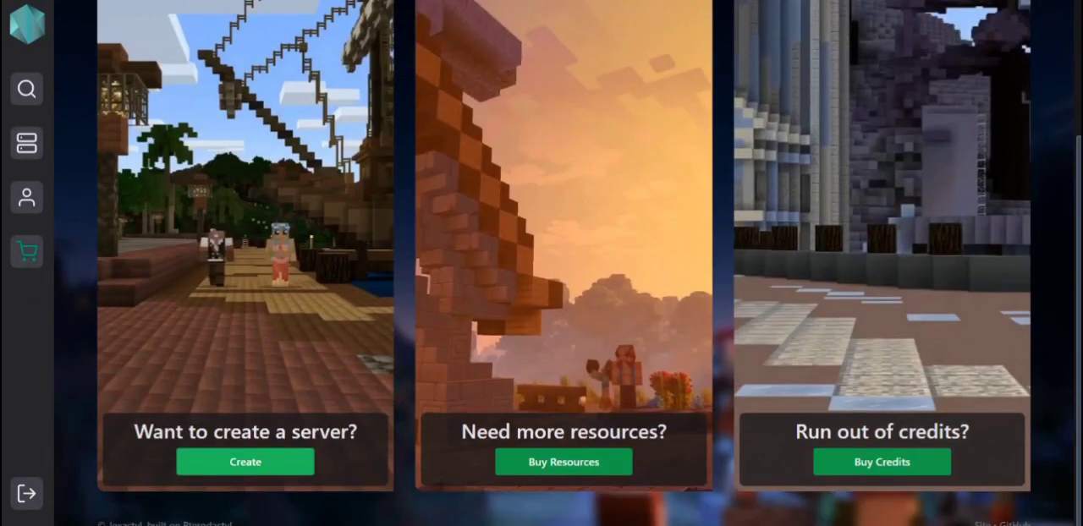
click(246, 462)
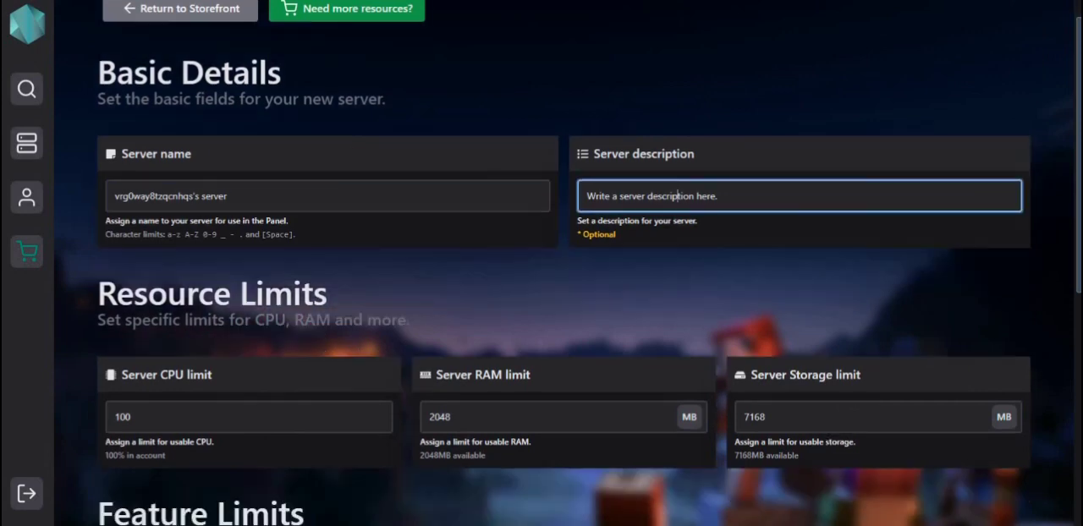